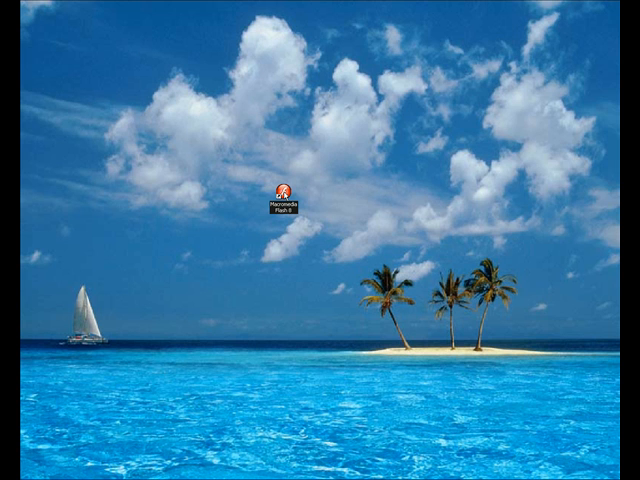
Launch Macromedia Flash Professional 8 from its desktop shortcut.
{"action": "left_click", "coordinate": [286, 198]}
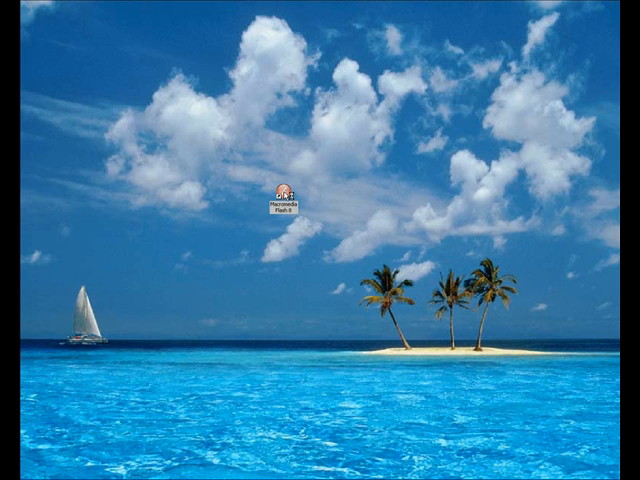
{"action": "double_click", "coordinate": [284, 196]}
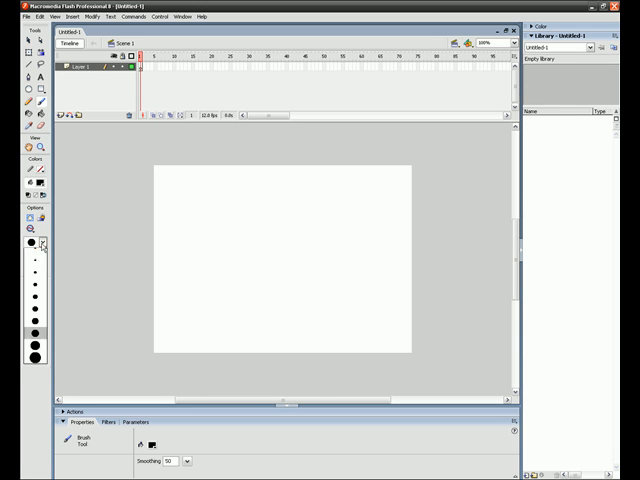
Choose a thick brush size for drawing the black stick figure.
{"action": "left_click", "coordinate": [276, 218]}
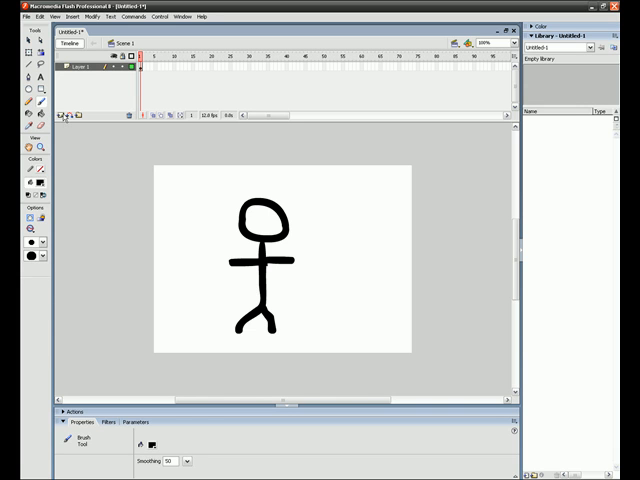
Add three successive keyframes for redrawing the swinging arm.
{"action": "left_click", "coordinate": [144, 64]}
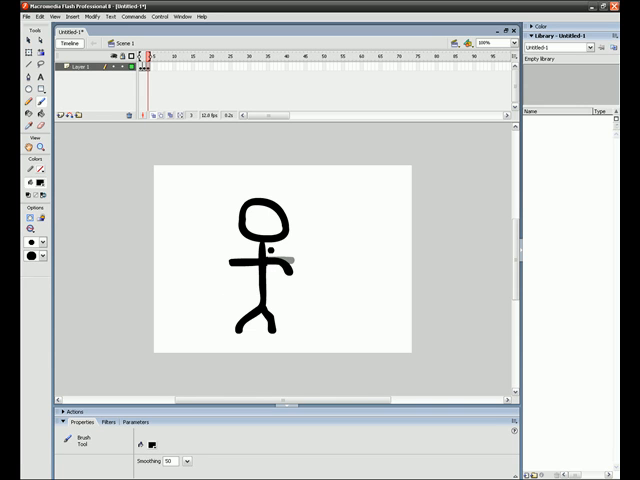
{"action": "left_click", "coordinate": [242, 176]}
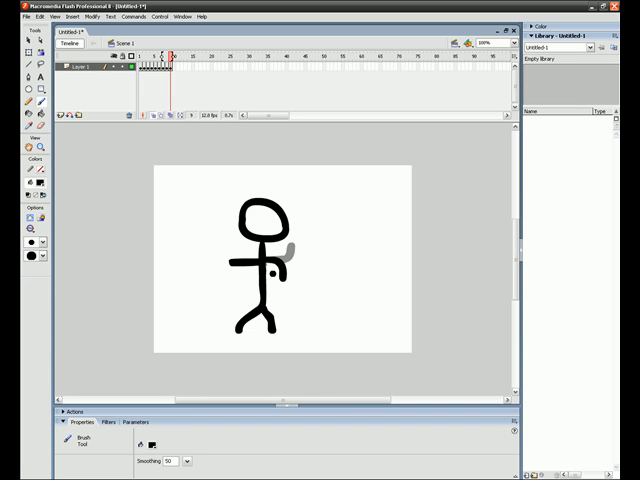
{"action": "left_click", "coordinate": [262, 268]}
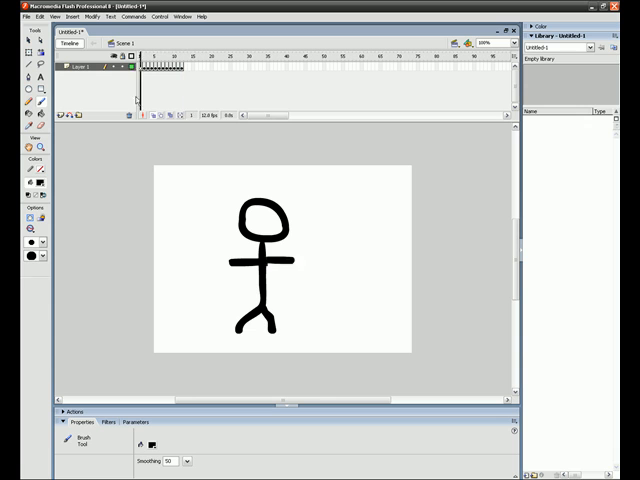
Step to the next frame and insert a keyframe for the new leftward pose.
{"action": "left_click", "coordinate": [188, 56]}
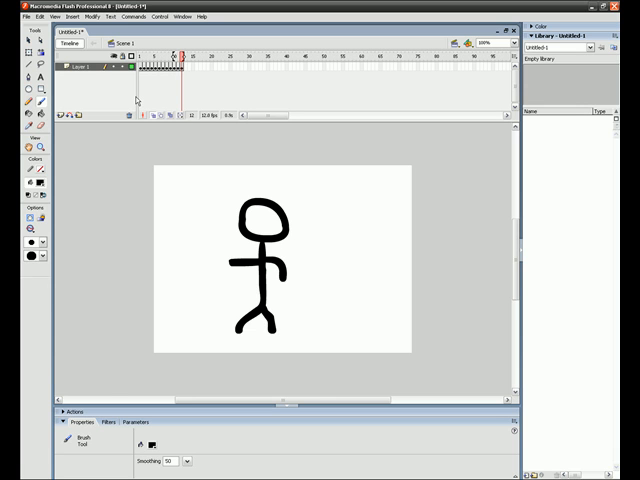
{"action": "left_click", "coordinate": [176, 162]}
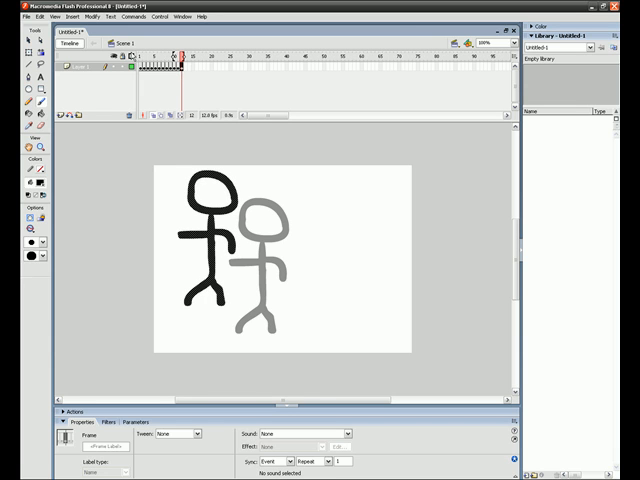
Create a new Flash Project, save it overwriting the existing file, and dismiss the warning.
{"action": "left_click", "coordinate": [12, 16]}
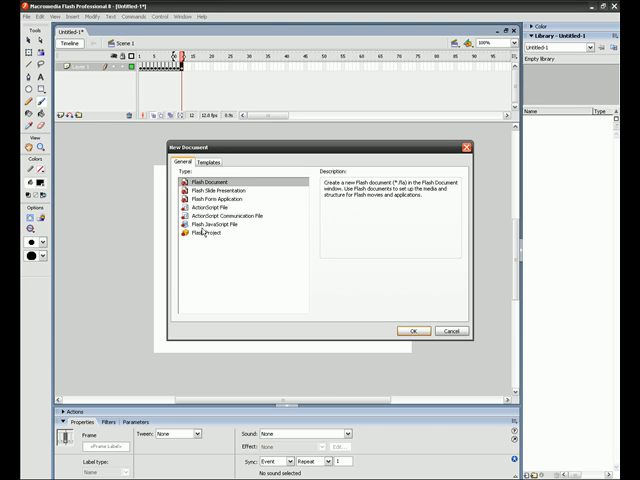
{"action": "left_click", "coordinate": [410, 332]}
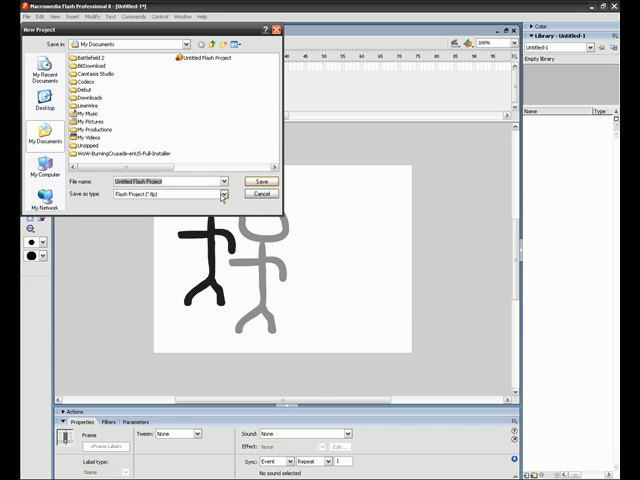
{"action": "left_click", "coordinate": [256, 180]}
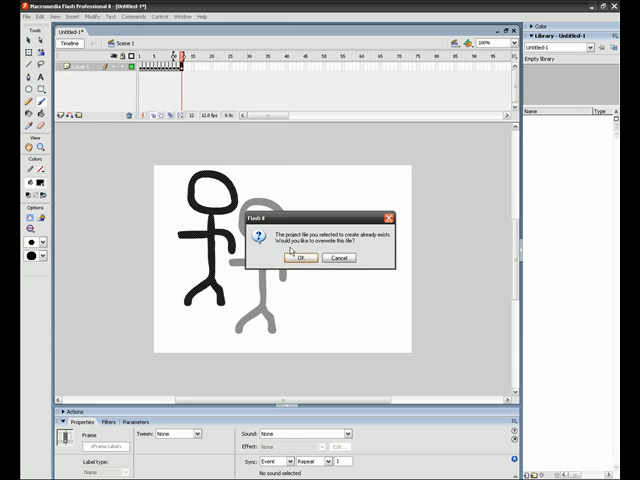
{"action": "left_click", "coordinate": [310, 260]}
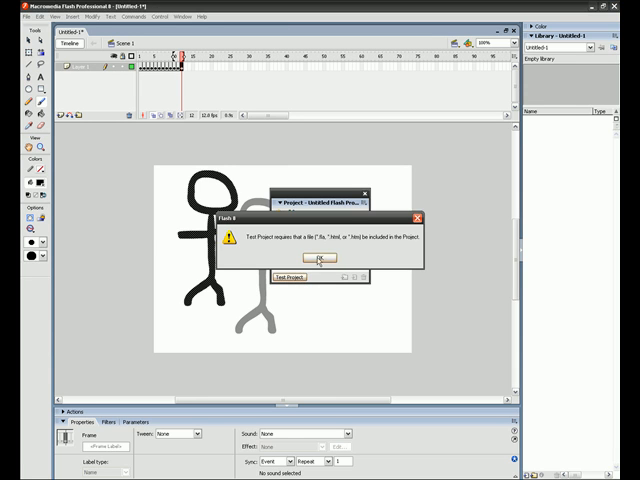
{"action": "left_click", "coordinate": [320, 258]}
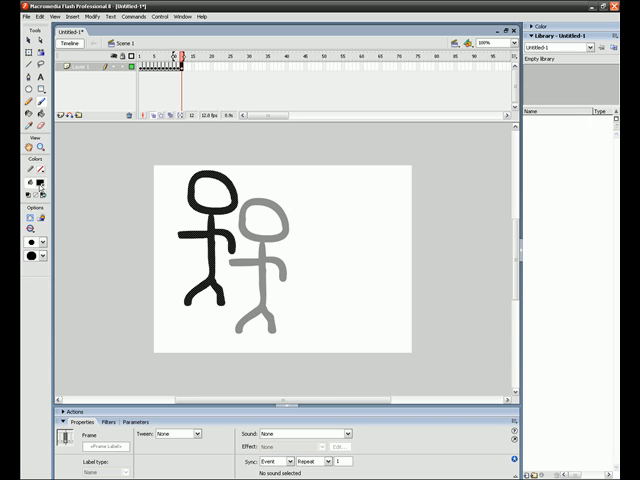
Start a new blank Flash document from the File menu.
{"action": "left_click", "coordinate": [12, 16]}
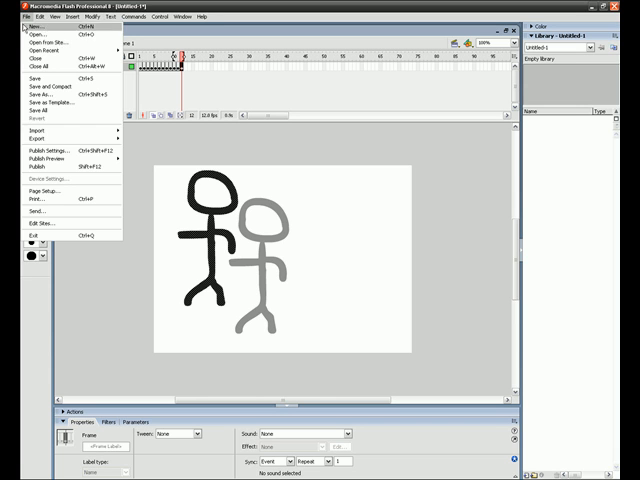
{"action": "left_click", "coordinate": [32, 40]}
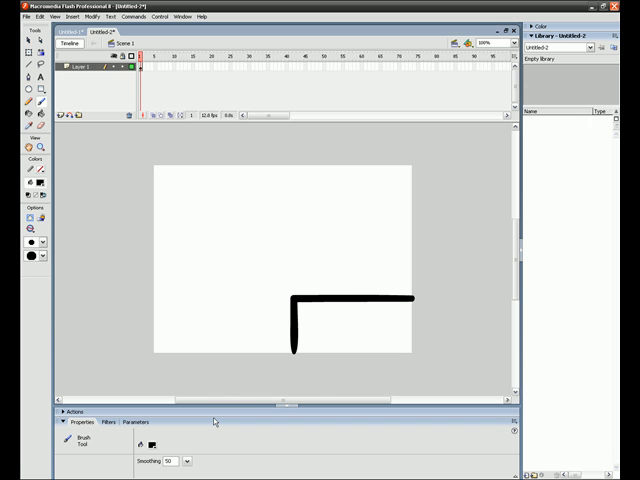
Brush the runner's head, body and legs standing on the ledge.
{"action": "left_click", "coordinate": [360, 260]}
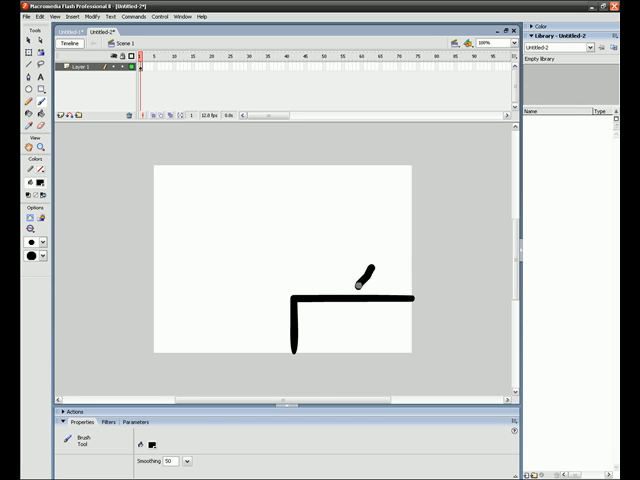
{"action": "left_click_drag", "start_coordinate": [360, 276], "coordinate": [390, 296]}
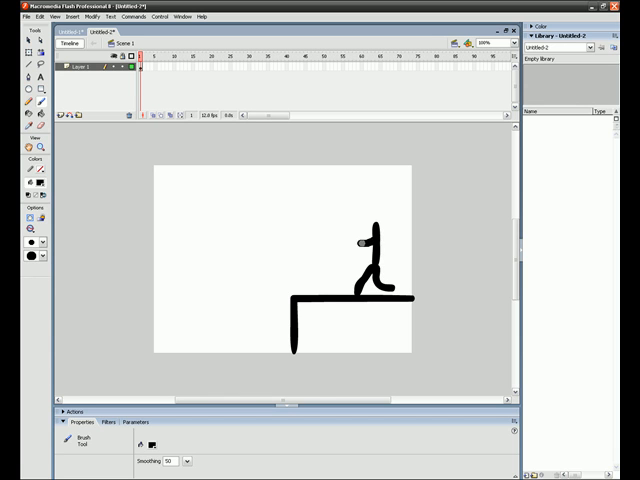
{"action": "left_click_drag", "start_coordinate": [358, 244], "coordinate": [400, 242]}
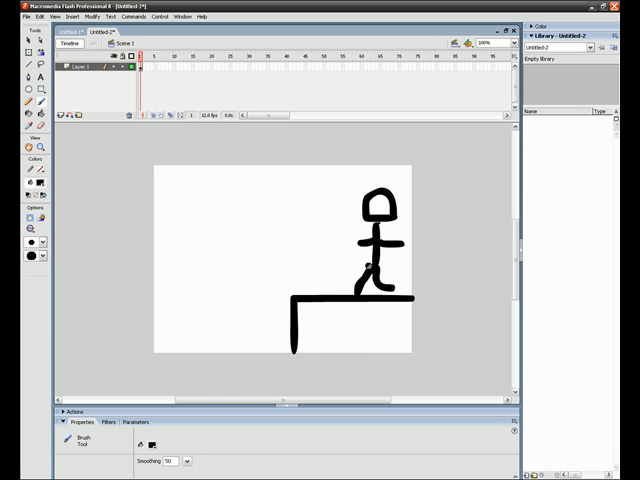
{"action": "left_click", "coordinate": [352, 266]}
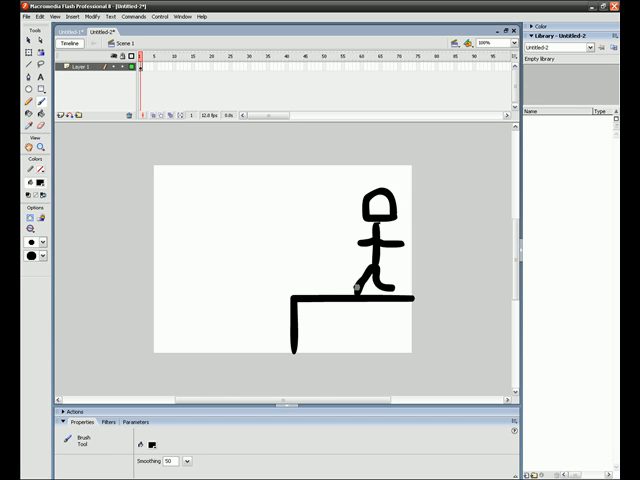
{"action": "left_click", "coordinate": [368, 344]}
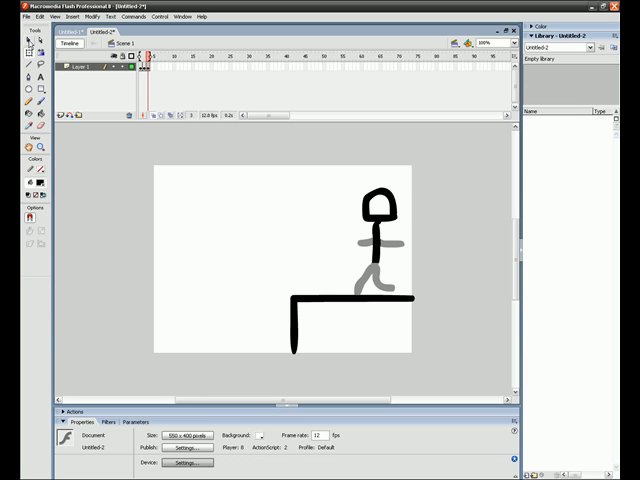
{"action": "mouse_move", "coordinate": [400, 188]}
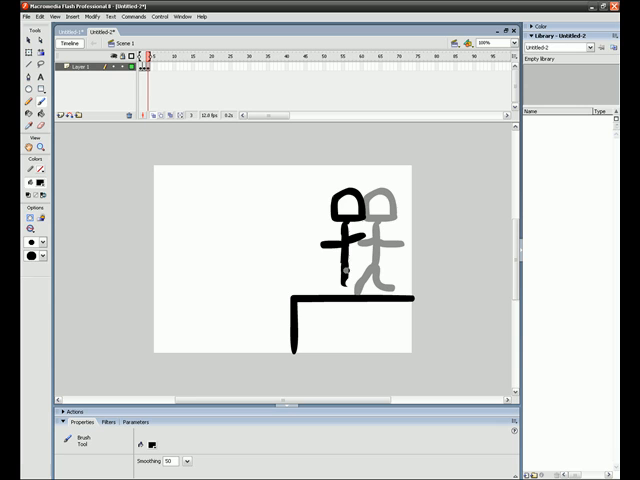
Paint the arms and legs of the new running pose shifted left.
{"action": "left_click", "coordinate": [344, 280]}
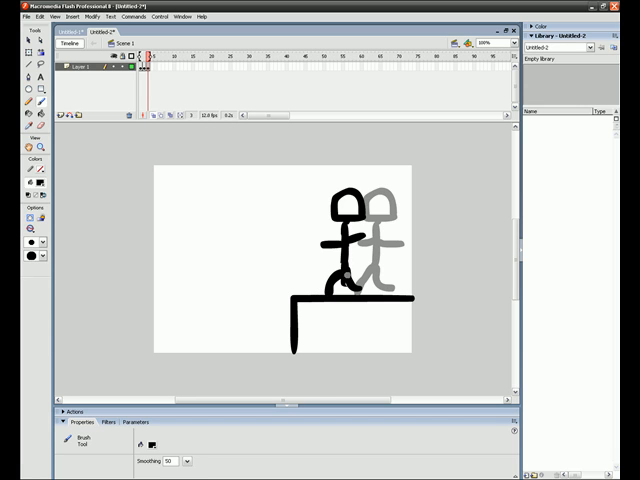
{"action": "left_click", "coordinate": [350, 284]}
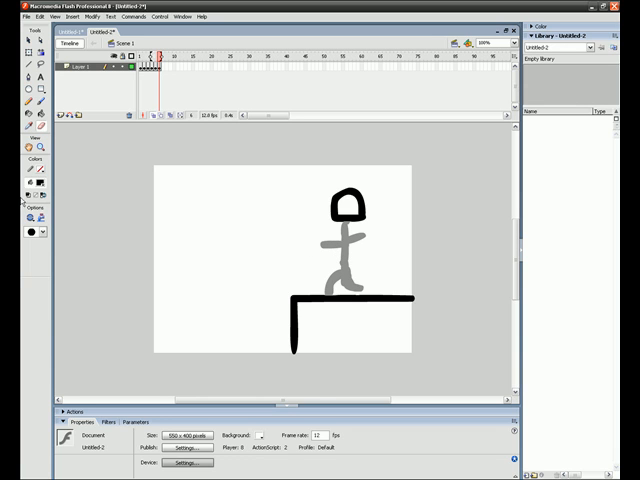
Select the head shape and drag it left into the air.
{"action": "left_click", "coordinate": [350, 204]}
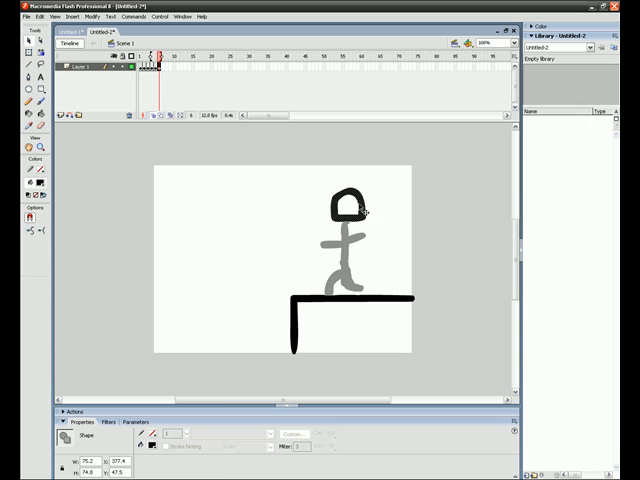
{"action": "left_click_drag", "start_coordinate": [350, 204], "coordinate": [240, 216]}
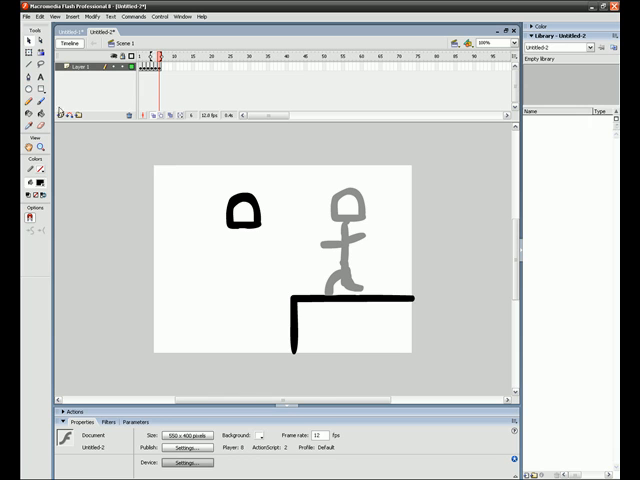
{"action": "mouse_move", "coordinate": [198, 158]}
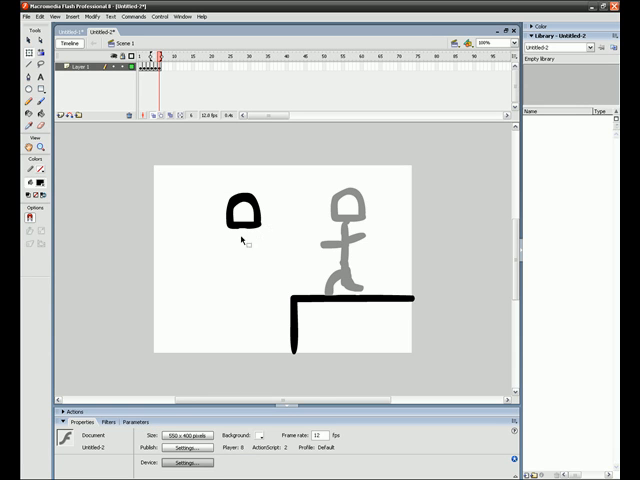
{"action": "mouse_move", "coordinate": [136, 218]}
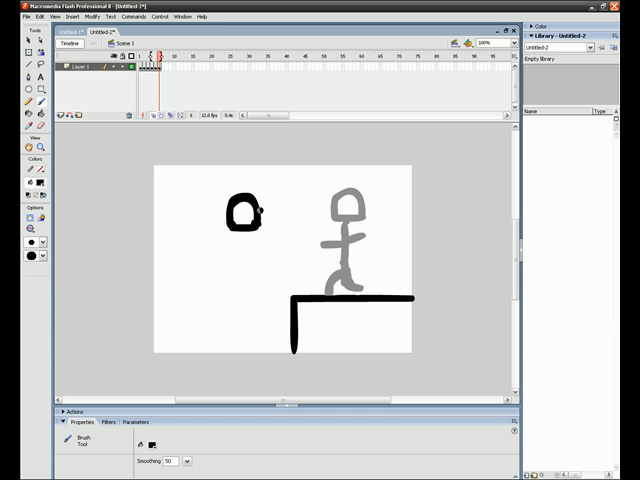
Brush the horizontal body and stretched limbs of the leaping figure behind its head.
{"action": "left_click_drag", "start_coordinate": [256, 204], "coordinate": [284, 200]}
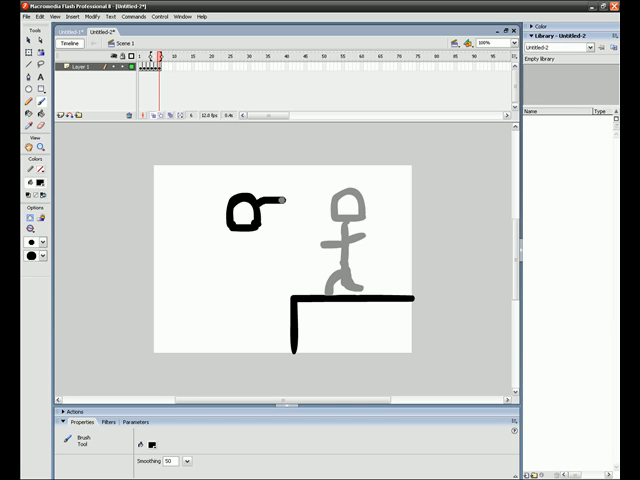
{"action": "left_click_drag", "start_coordinate": [270, 200], "coordinate": [290, 236]}
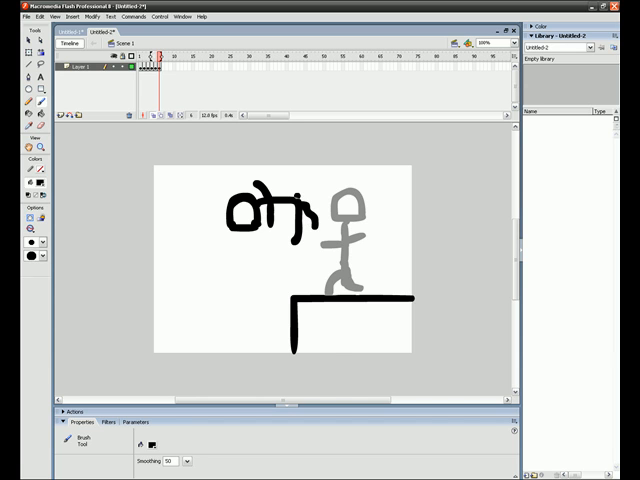
{"action": "left_click", "coordinate": [310, 204]}
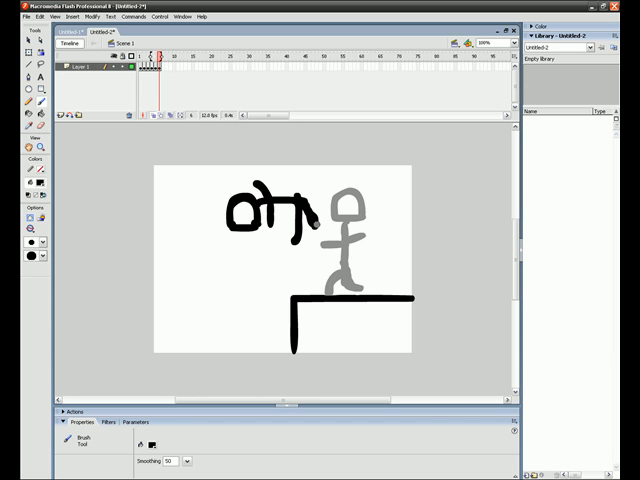
{"action": "left_click", "coordinate": [166, 196]}
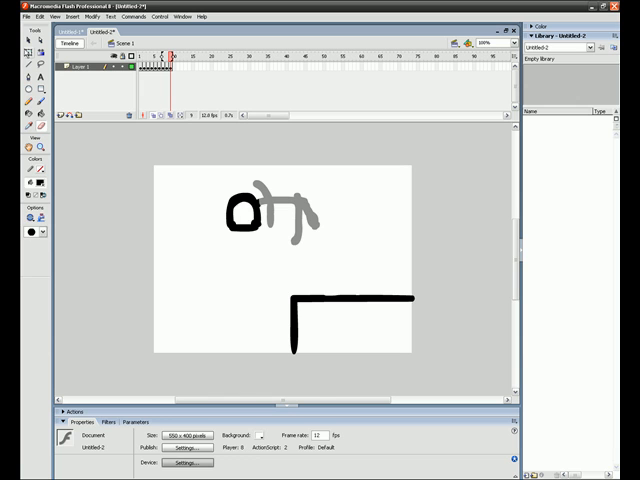
Brush strokes of the next flipping pose in the air.
{"action": "left_click", "coordinate": [244, 212]}
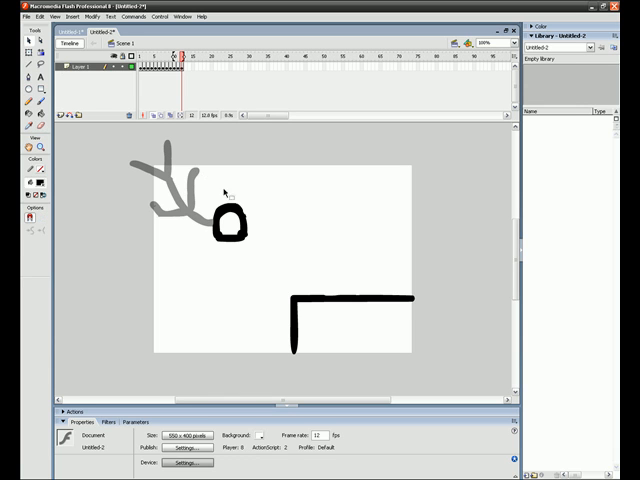
{"action": "left_click", "coordinate": [230, 224]}
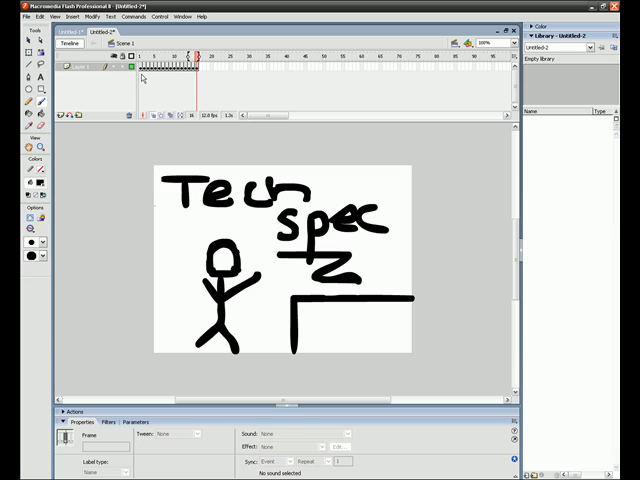
{"action": "mouse_move", "coordinate": [144, 78]}
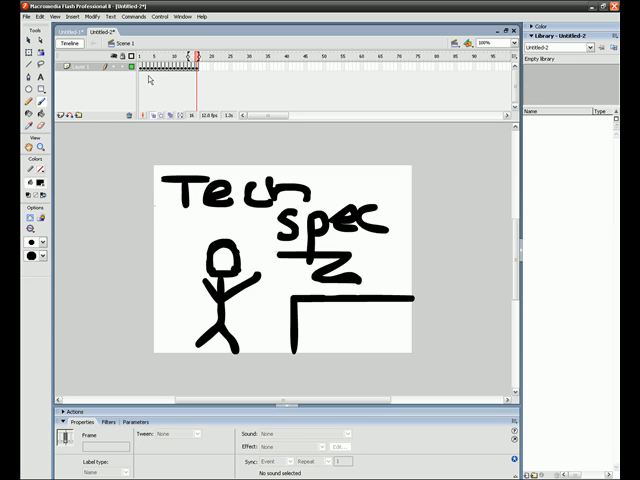